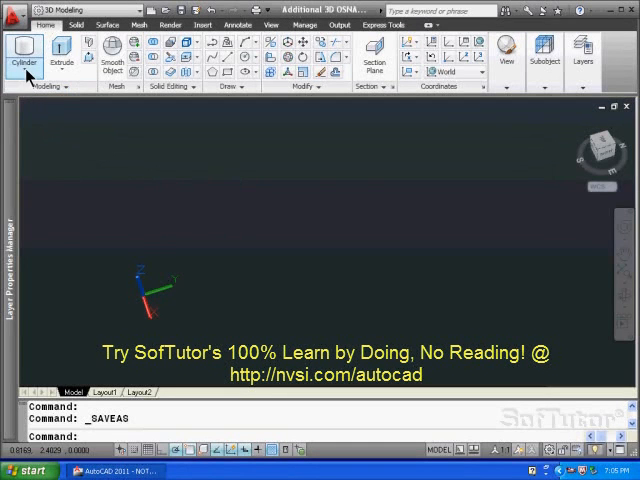
Step: Create a solid box, placing its first corner in the drawing space
{"action": "left_click", "coordinate": [22, 48]}
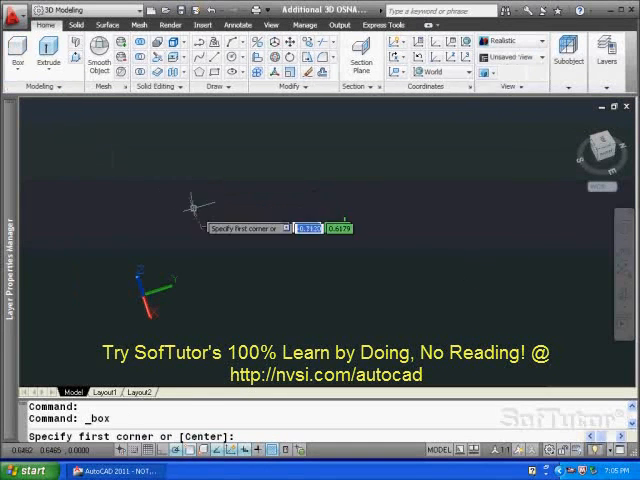
{"action": "left_click", "coordinate": [190, 210]}
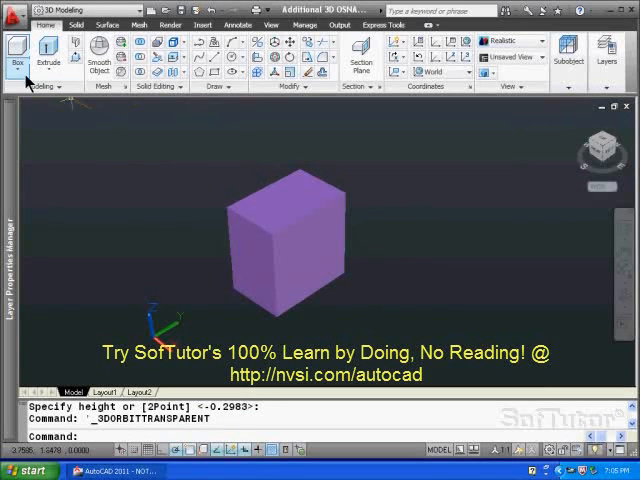
Step: Create a cylinder based at the centre of the box's front face via 3D Osnap Center of Face
{"action": "left_click", "coordinate": [20, 48]}
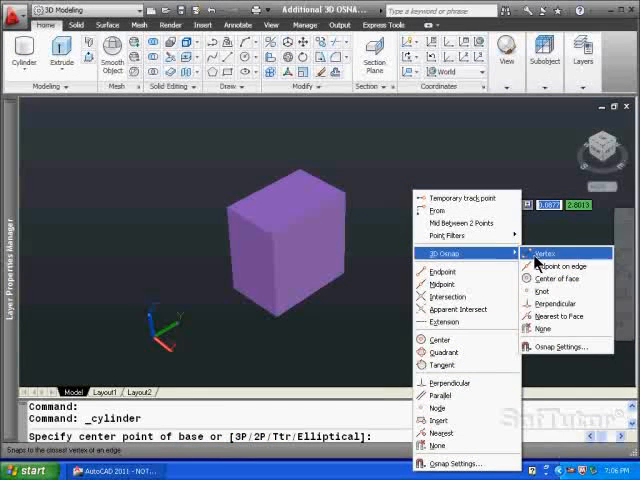
{"action": "left_click", "coordinate": [560, 266]}
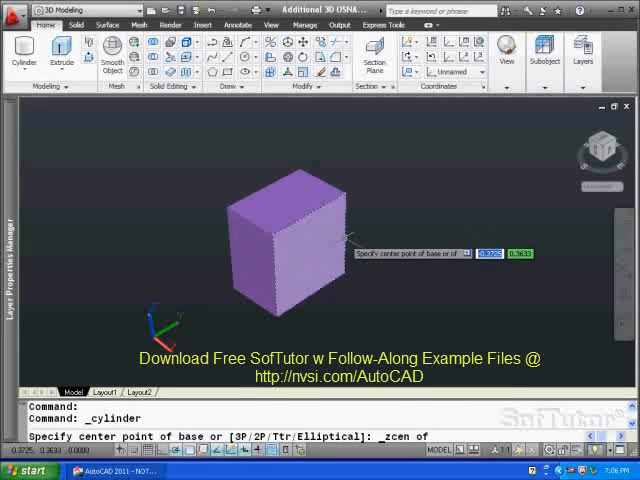
{"action": "left_click", "coordinate": [288, 240]}
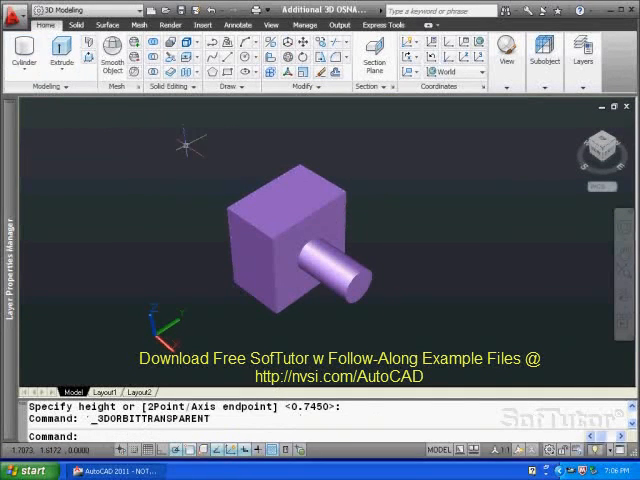
{"action": "left_click", "coordinate": [22, 76]}
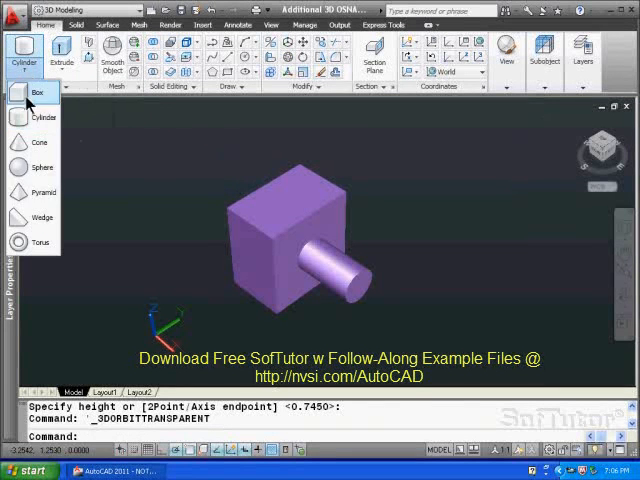
Step: Start a solid wedge from the primitives list to place along the box edge
{"action": "left_click", "coordinate": [32, 214]}
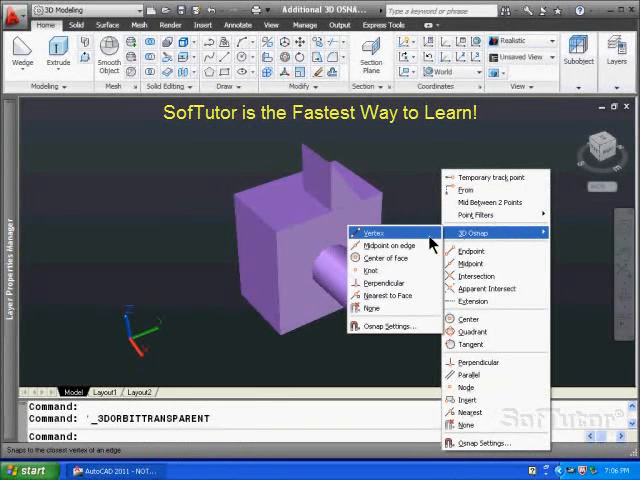
{"action": "mouse_move", "coordinate": [388, 258]}
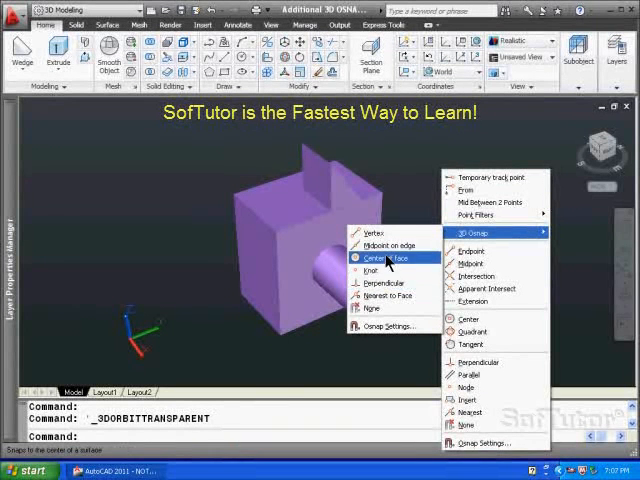
{"action": "mouse_move", "coordinate": [392, 296]}
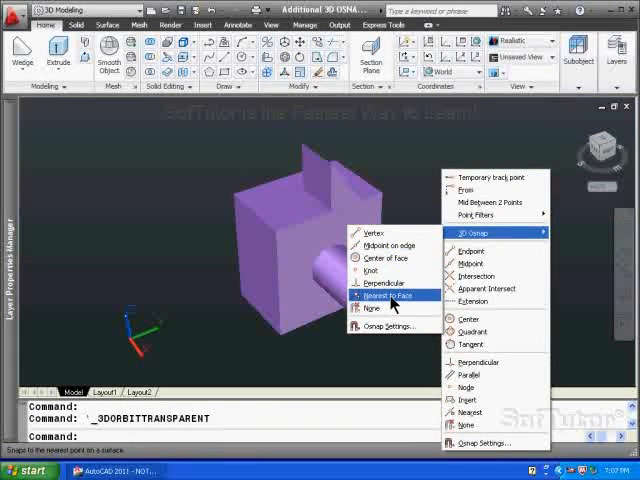
{"action": "mouse_move", "coordinate": [388, 246]}
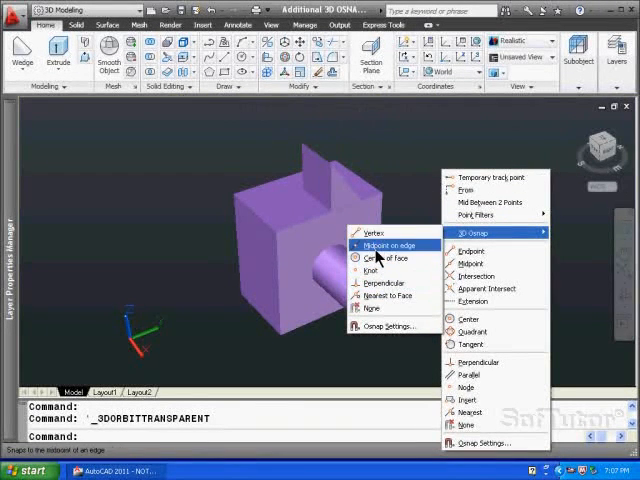
{"action": "mouse_move", "coordinate": [376, 272]}
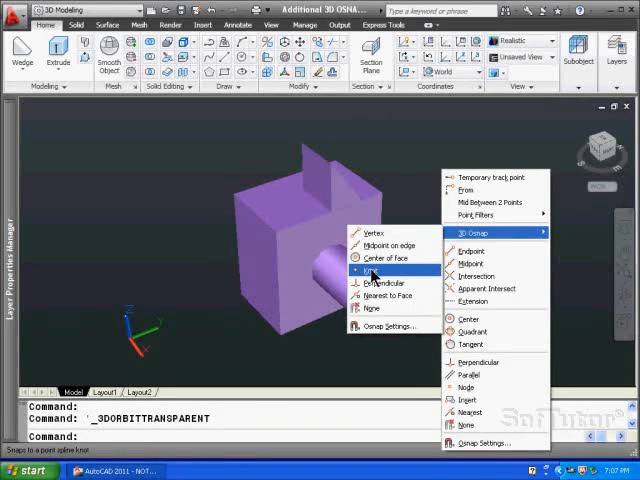
{"action": "mouse_move", "coordinate": [384, 244]}
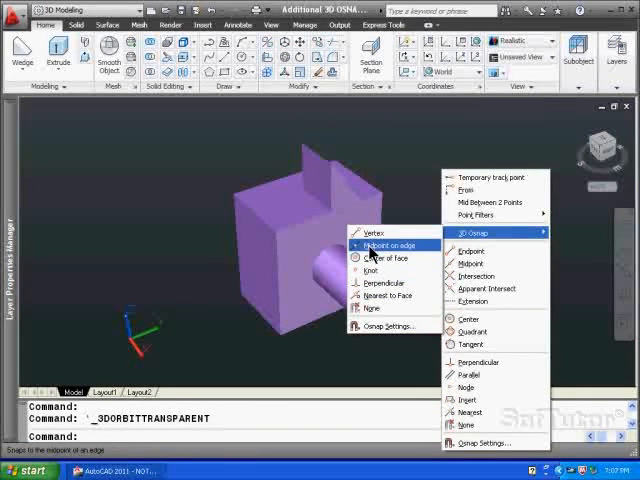
{"action": "mouse_move", "coordinate": [388, 232]}
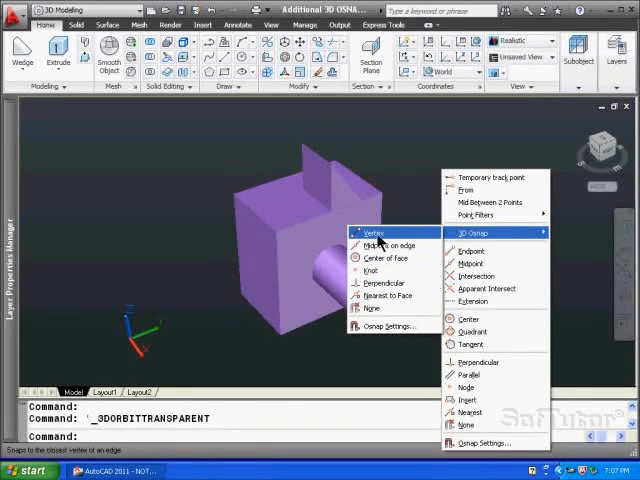
{"action": "mouse_move", "coordinate": [476, 236]}
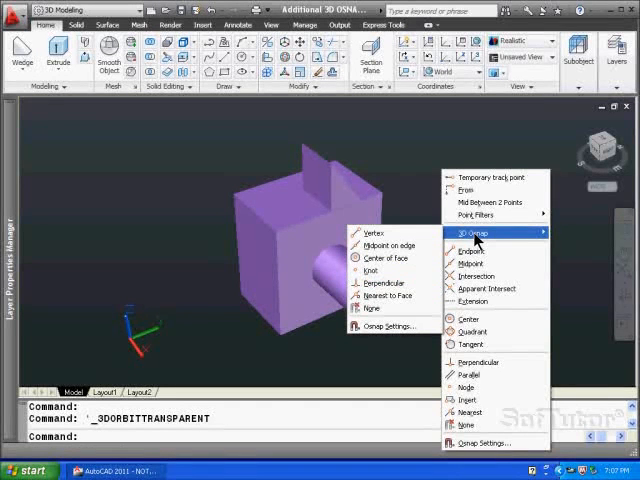